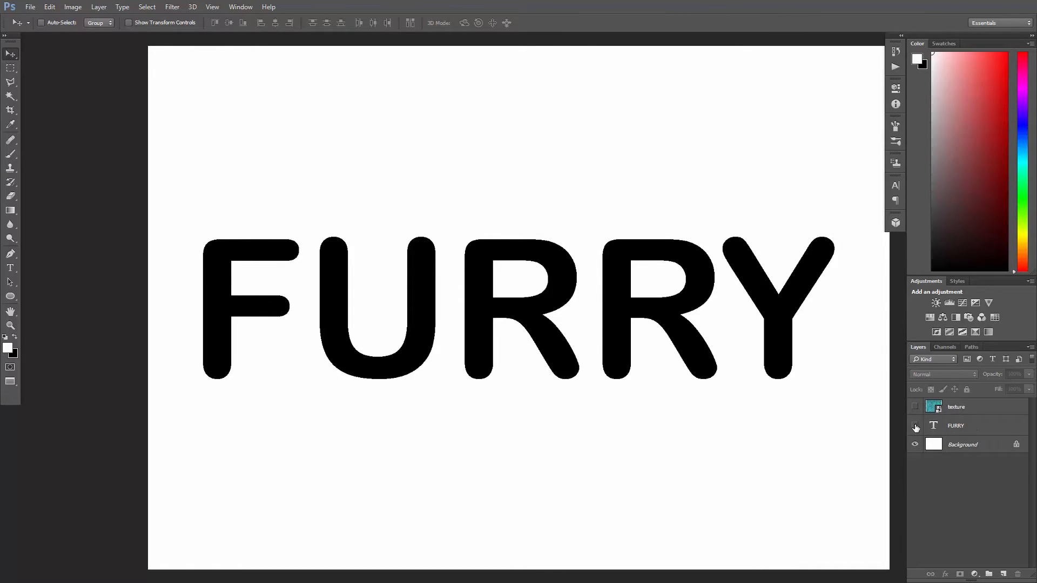
Reveal the teal fur texture and mask it to the FURRY letter shapes
click(915, 407)
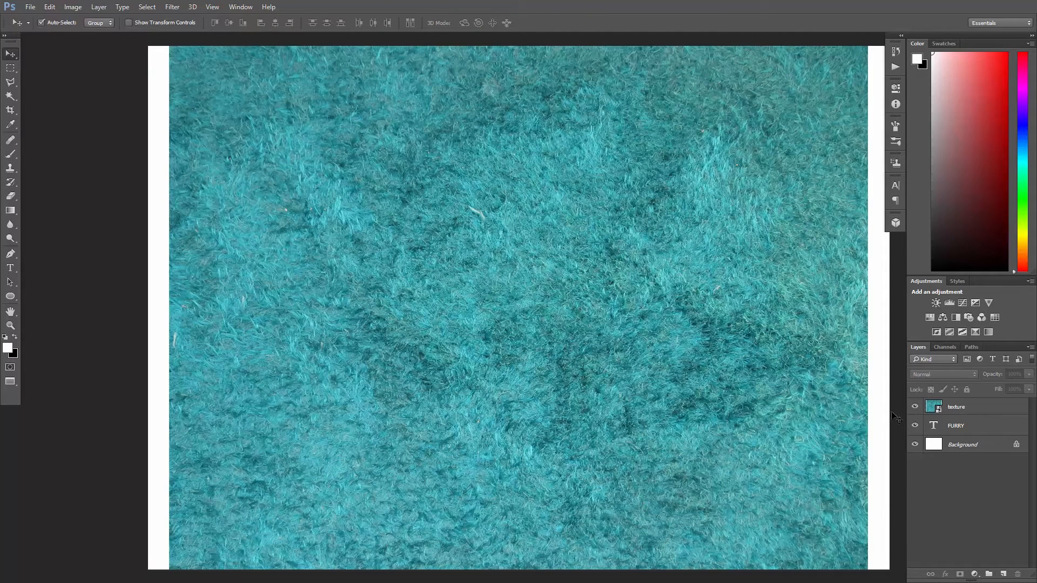
mouse_move(933, 427)
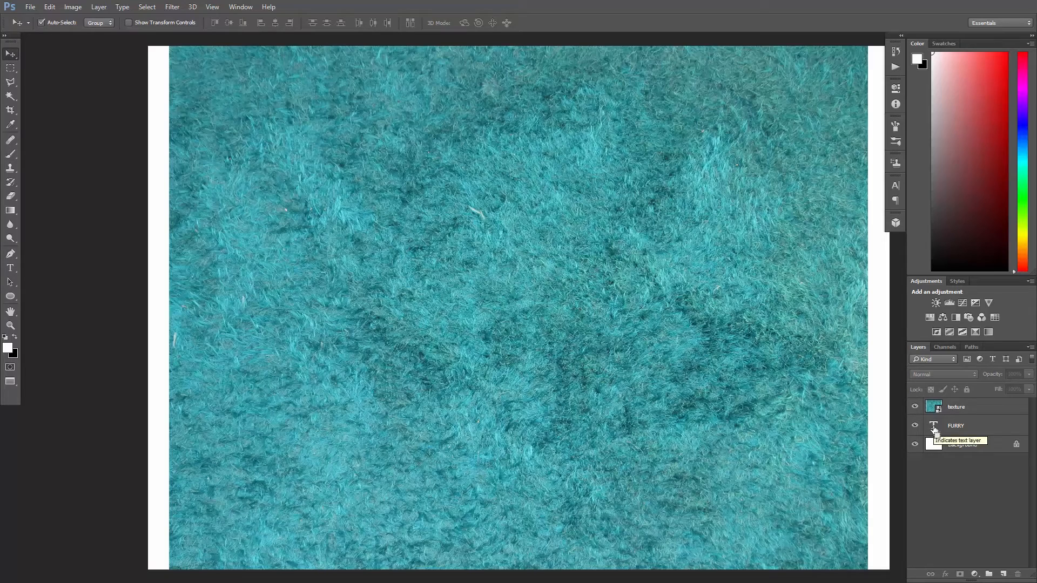
click(933, 425)
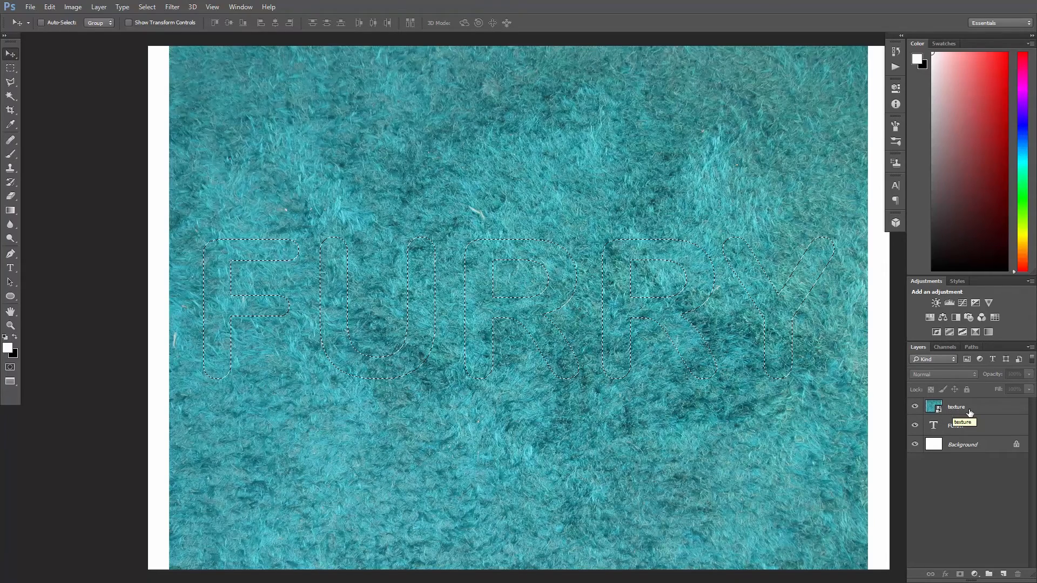
click(965, 407)
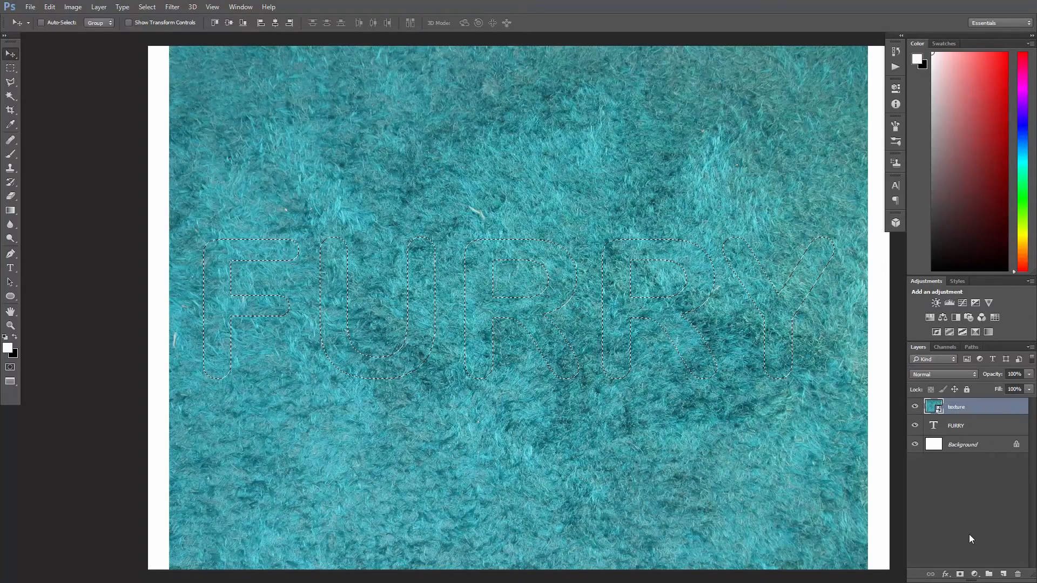
click(958, 574)
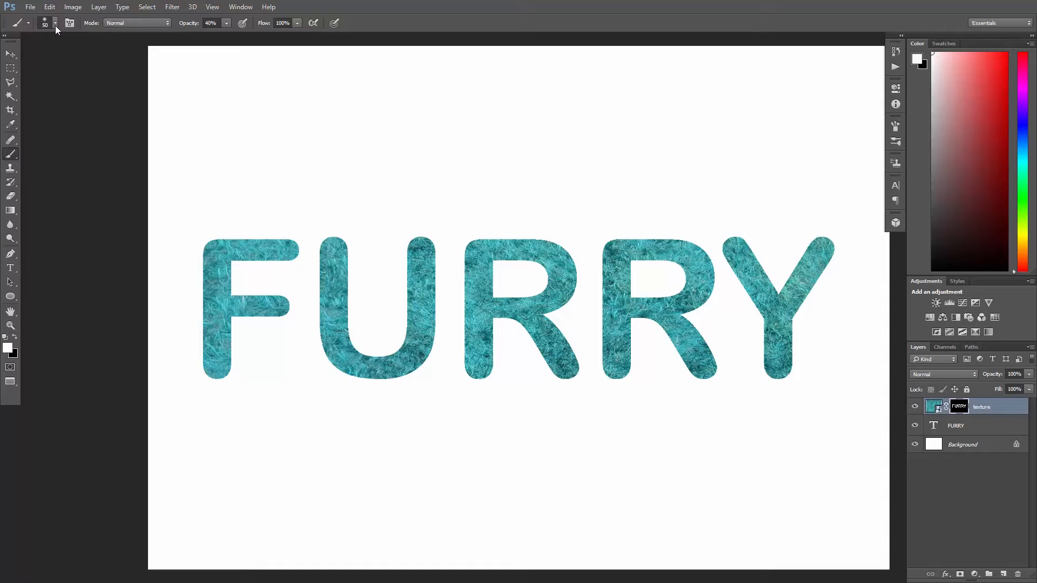
Load the DP Brushes set and choose its 461 px grass brush tip
click(55, 23)
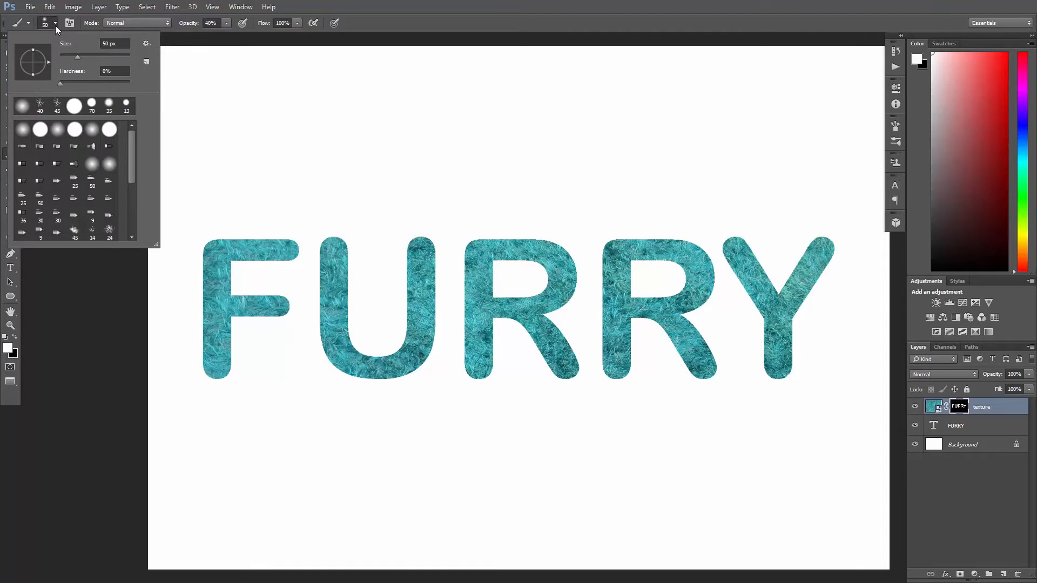
click(146, 44)
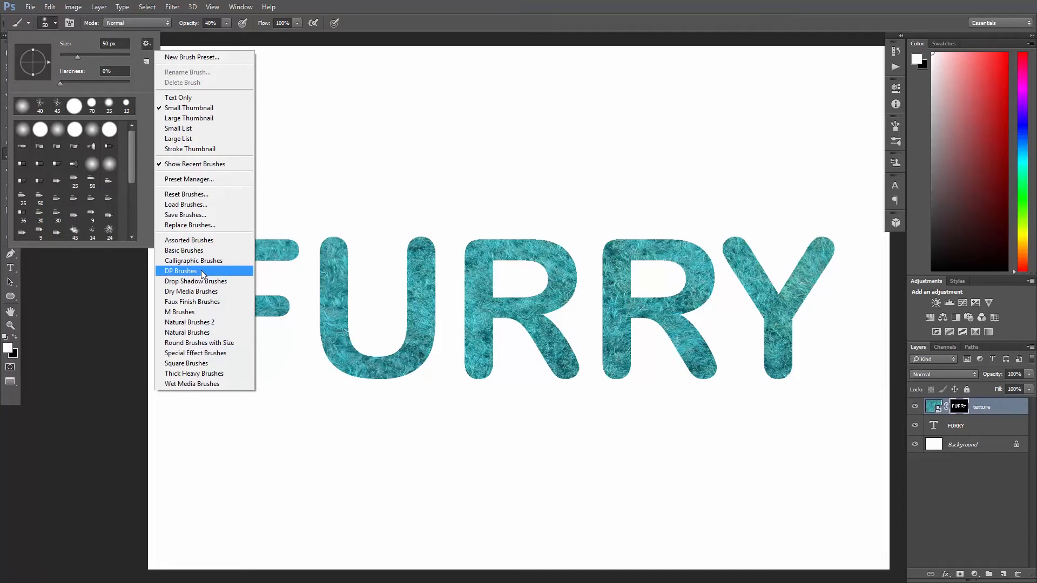
click(181, 270)
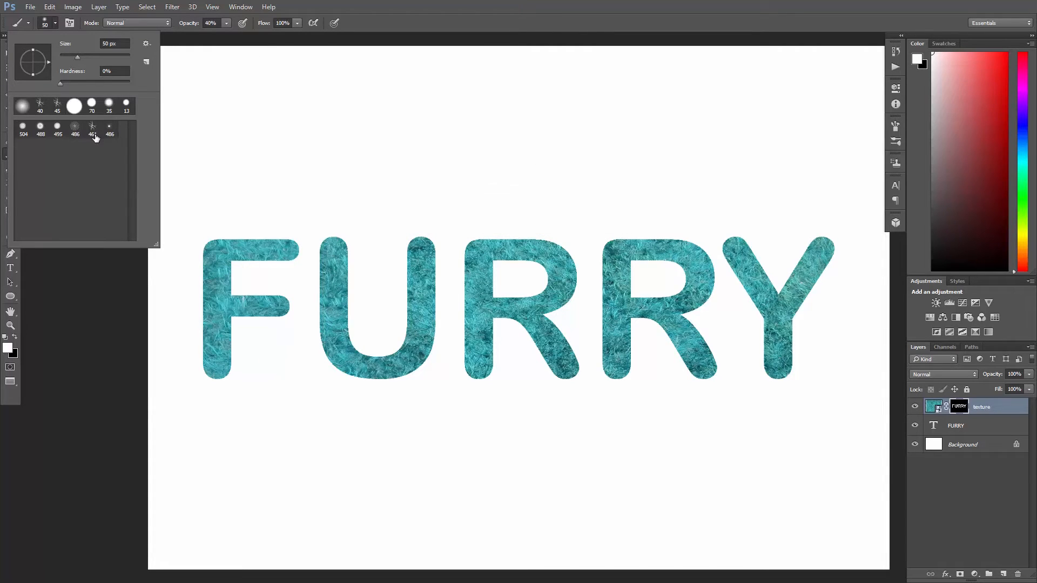
click(93, 125)
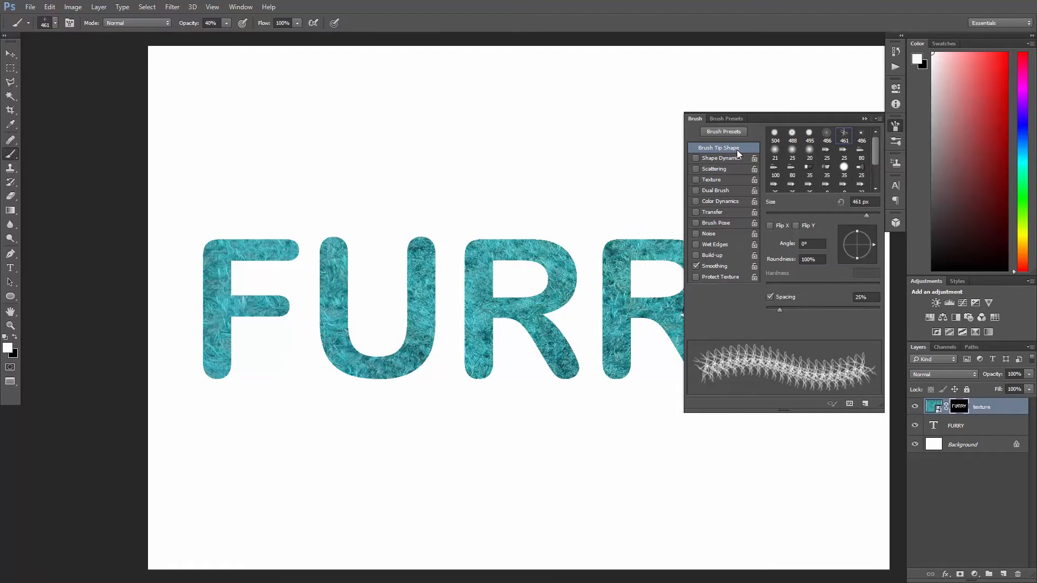
Shrink the grass brush tip to 49 px
drag(853, 215, 801, 215)
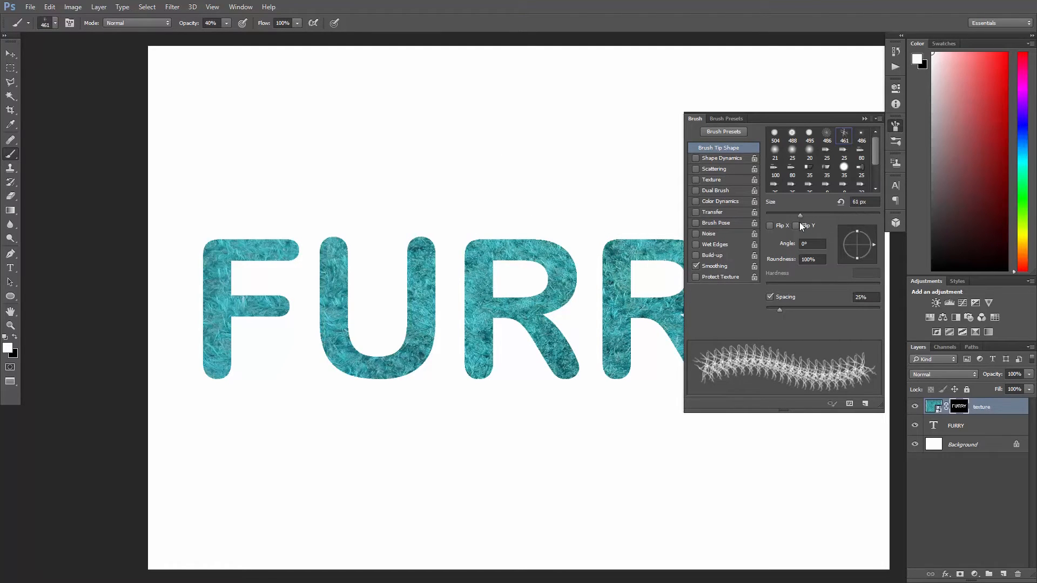
drag(799, 215, 780, 215)
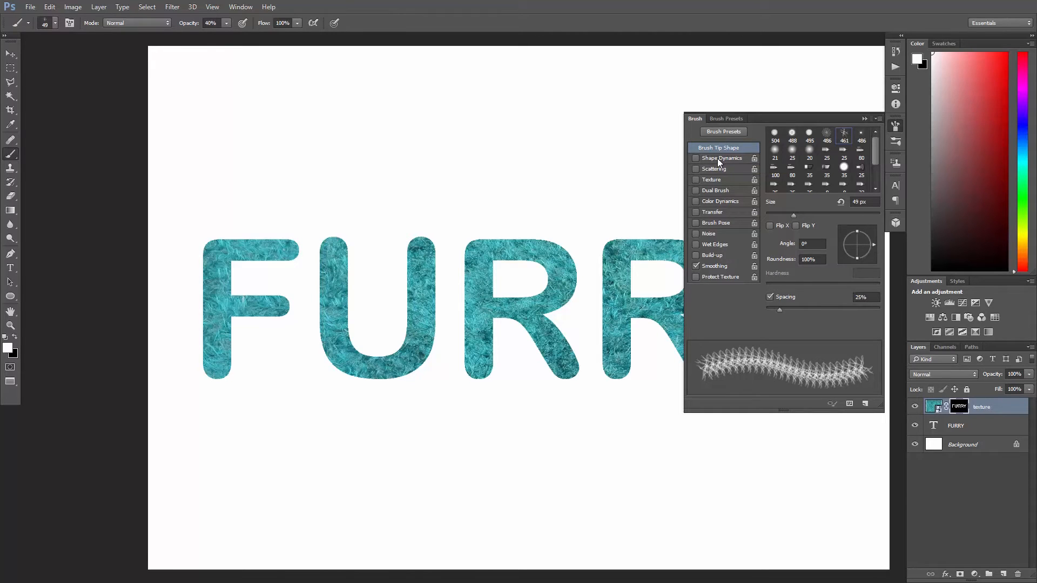
Set Shape Dynamics to 100% size jitter, direction-controlled angle jitter and 1% minimum roundness
click(694, 157)
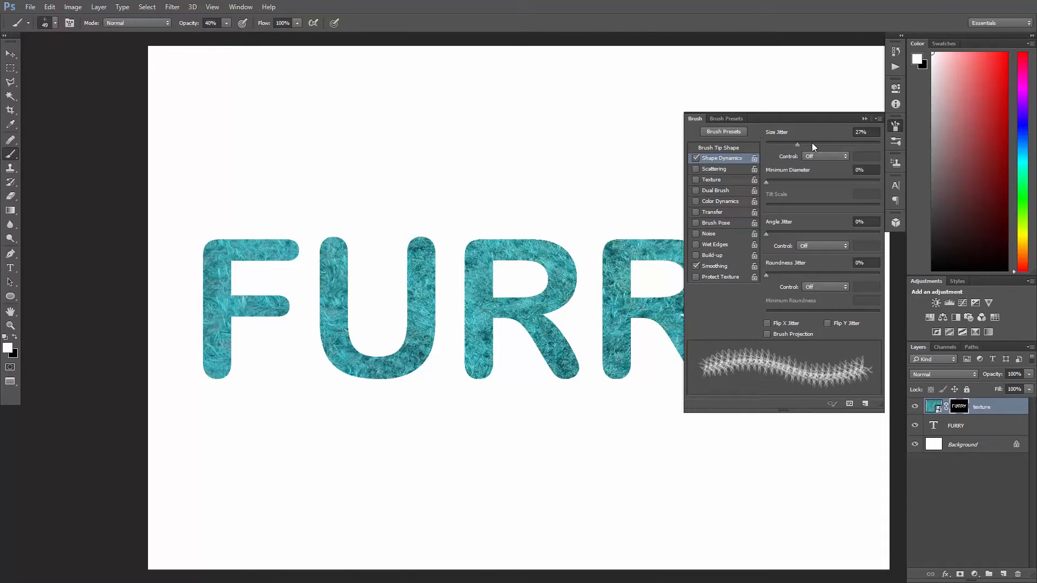
drag(796, 143, 879, 143)
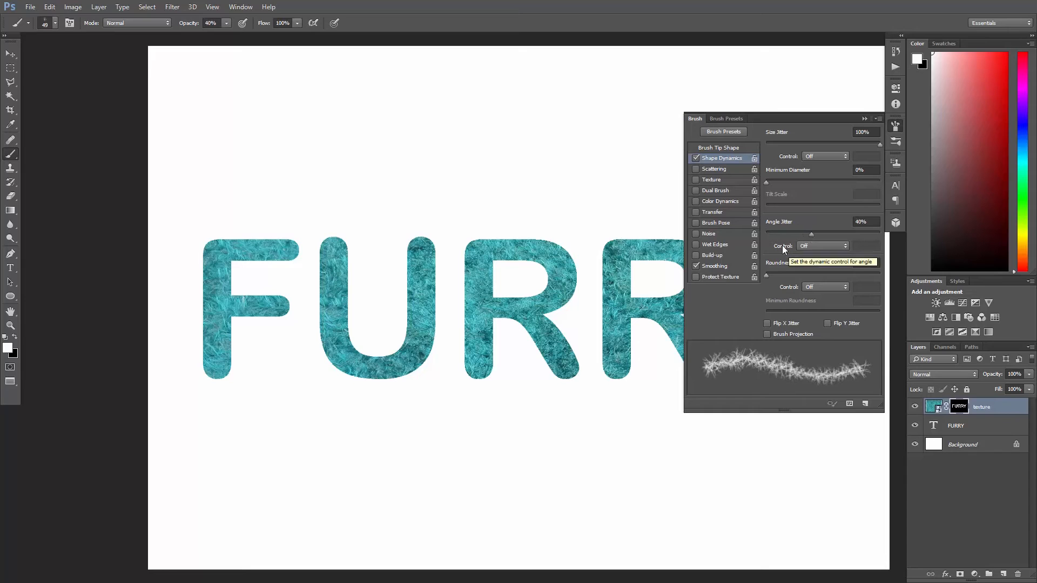
click(823, 245)
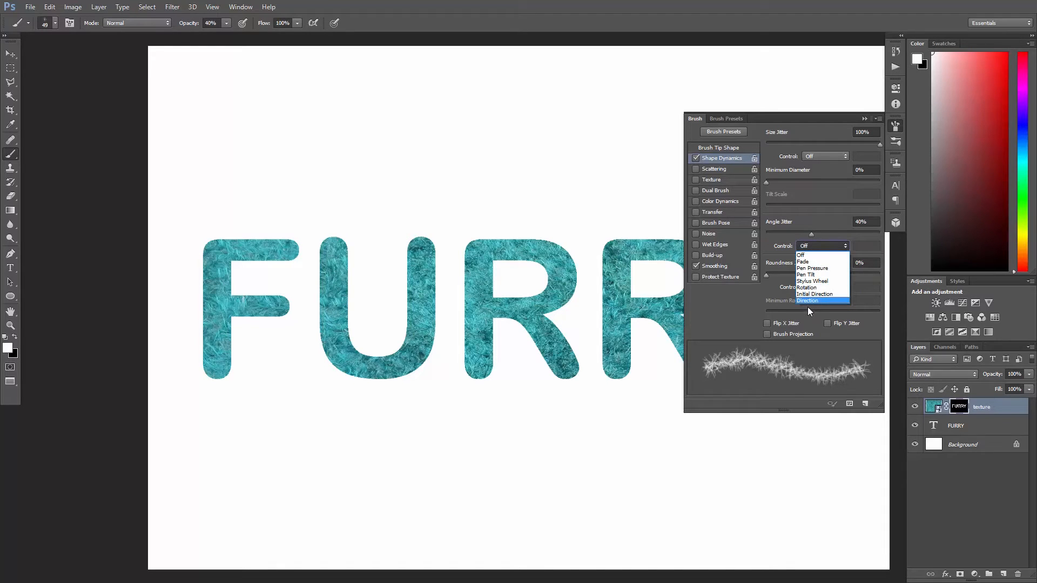
click(807, 302)
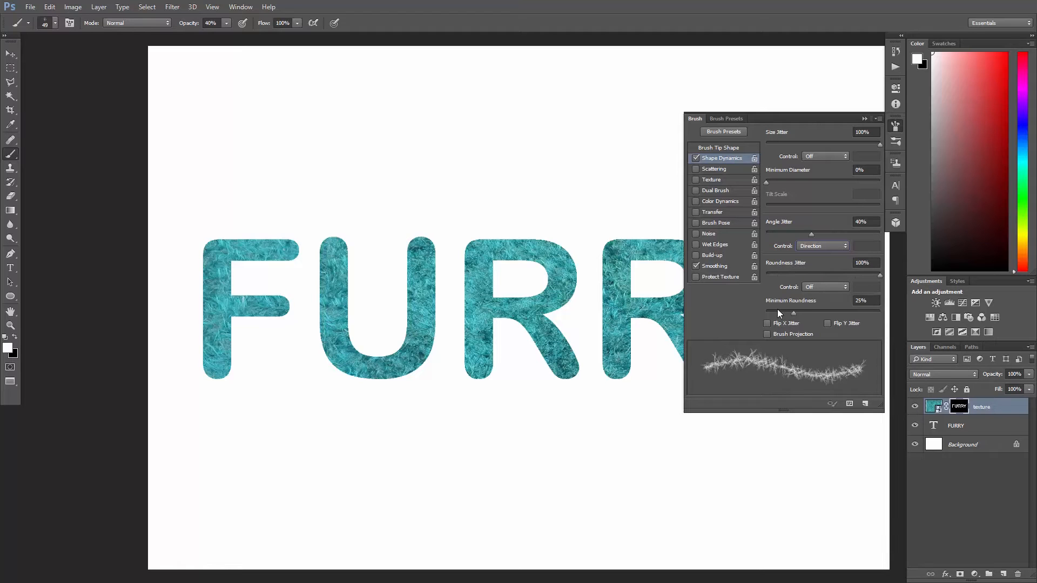
drag(793, 312, 767, 312)
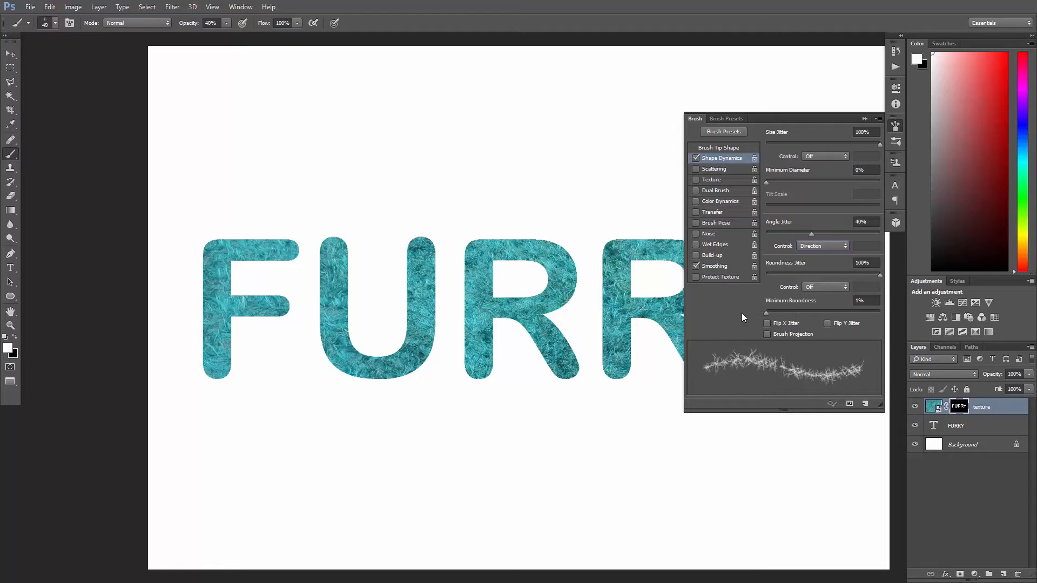
Create a work path from the FURRY text layer and target the texture layer for painting
right_click(982, 407)
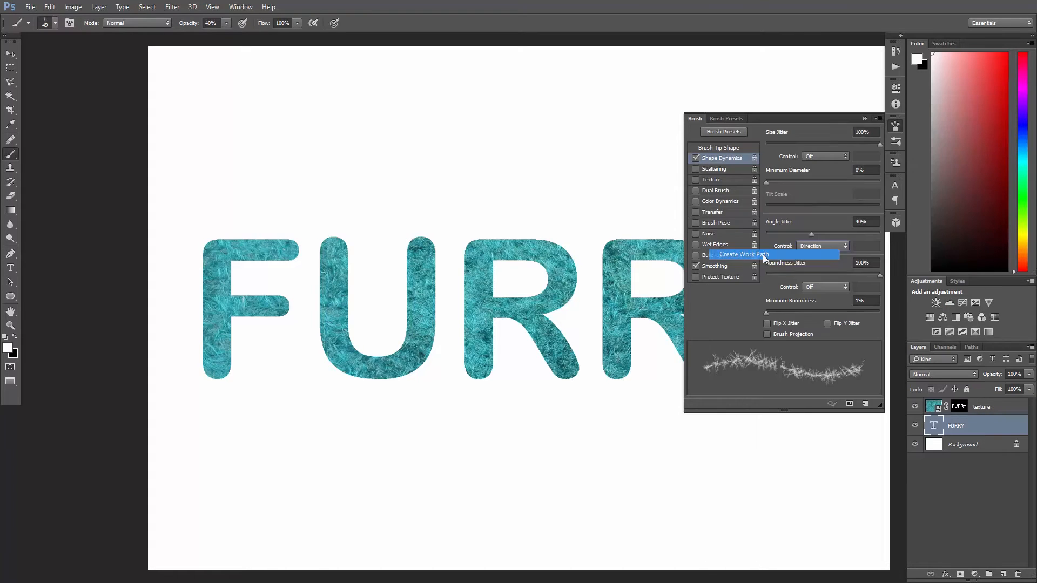
click(743, 255)
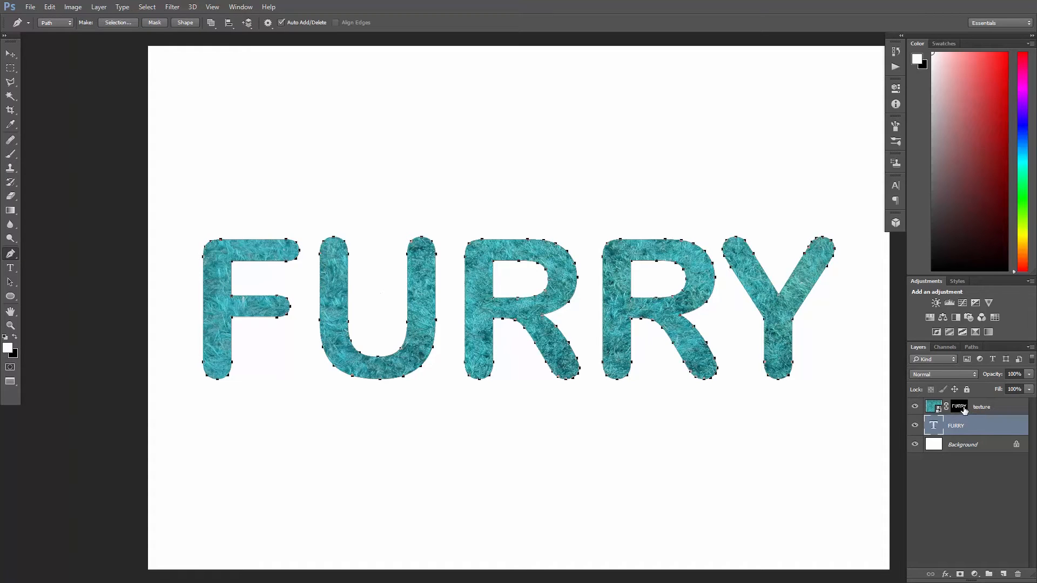
click(982, 407)
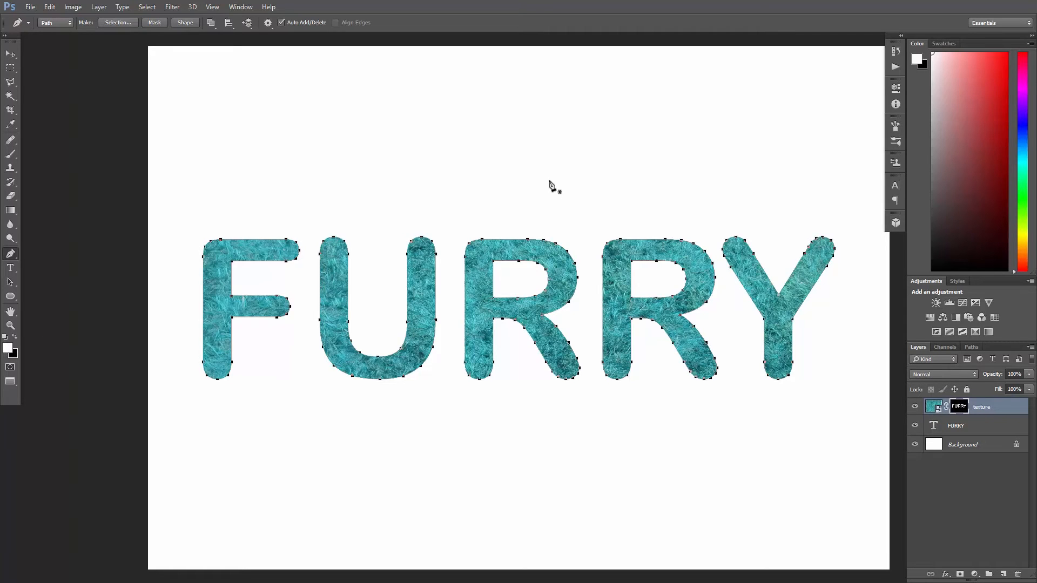
Stroke the letter path with the hair brush to give FURRY fuzzy edges
right_click(552, 185)
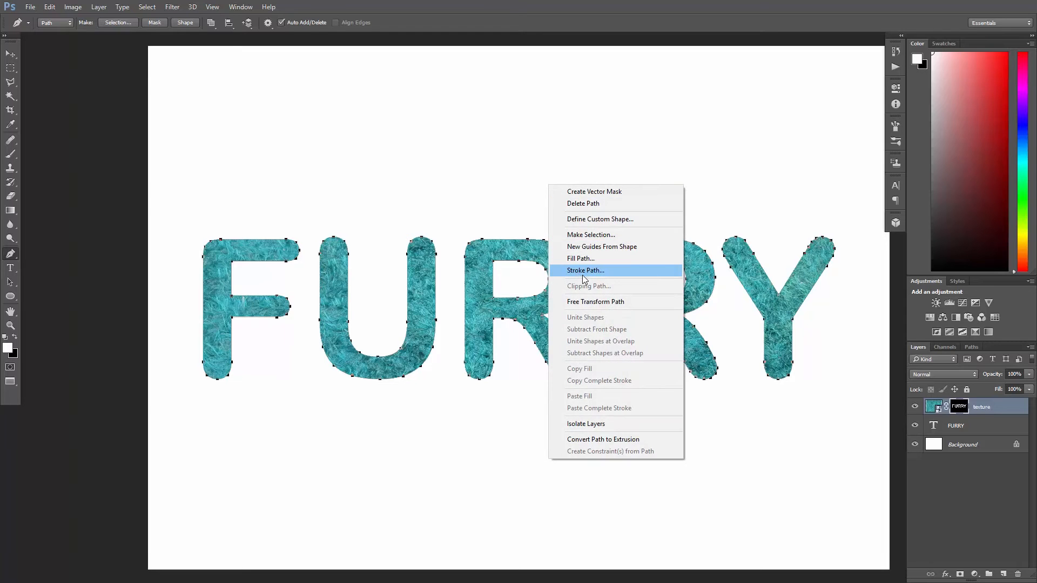
click(584, 270)
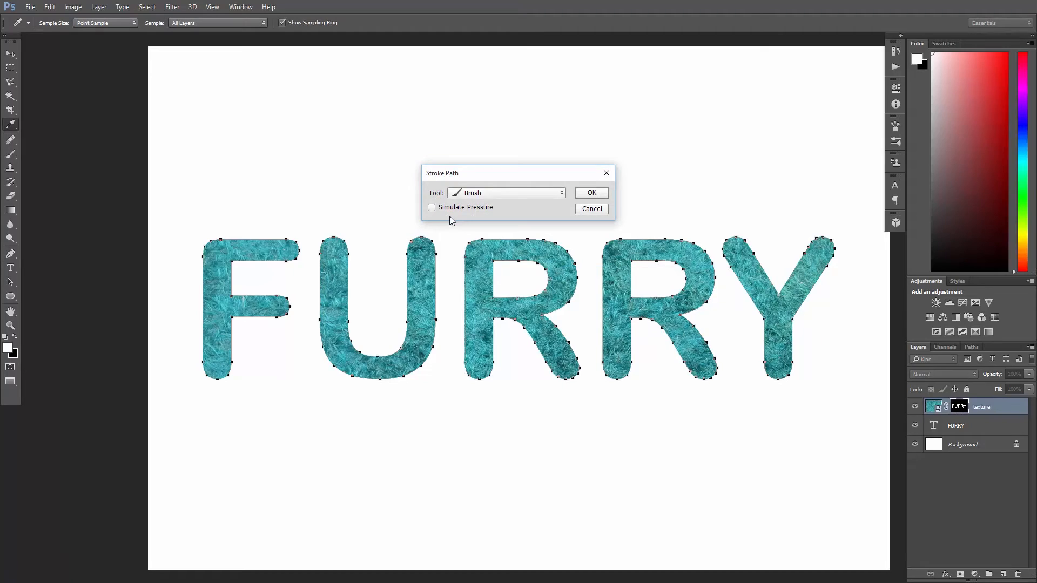
click(591, 192)
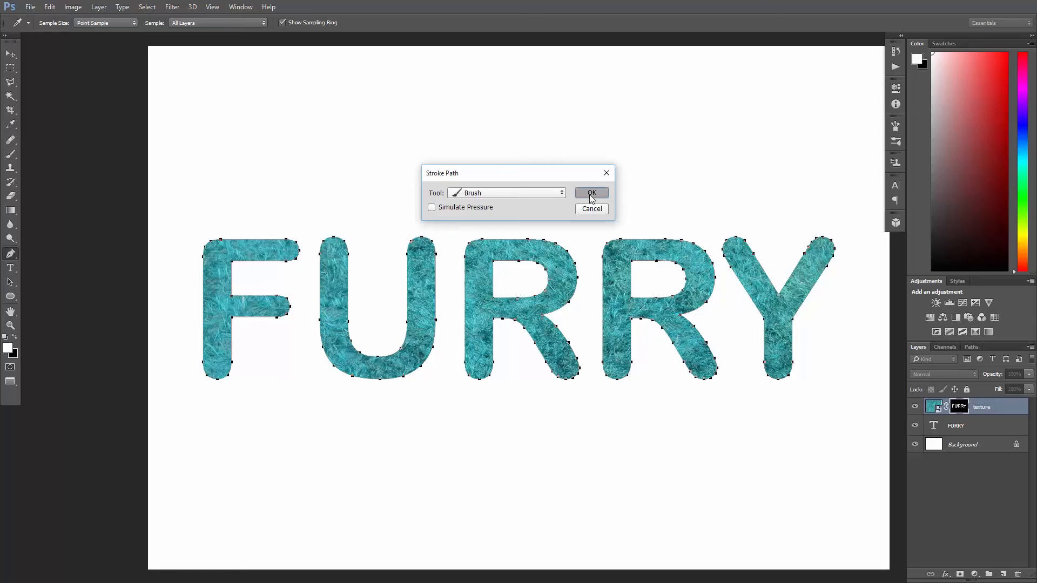
click(591, 192)
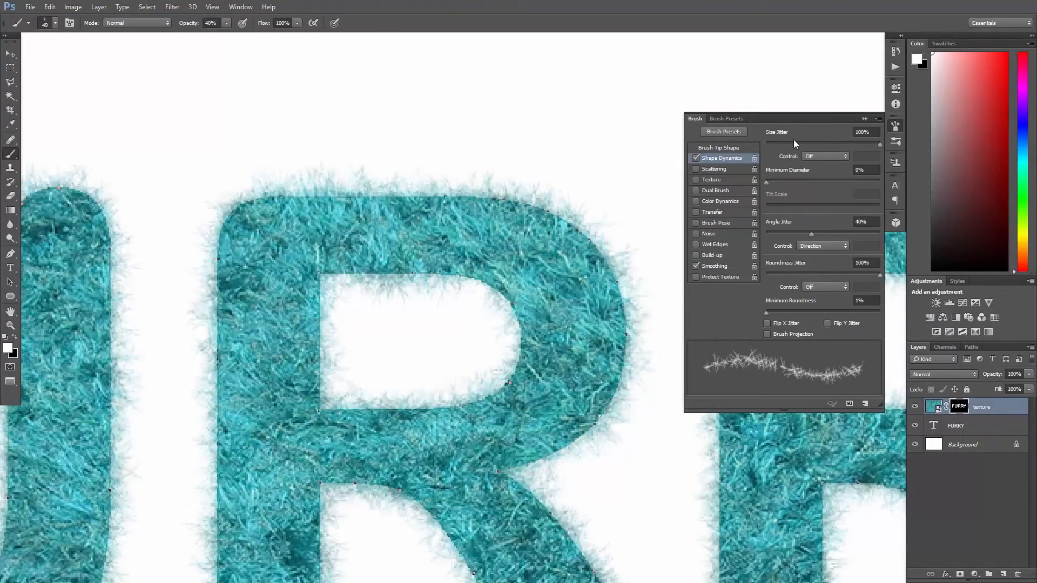
Enlarge the brush to 85 px and stroke the letter path a second time
click(718, 148)
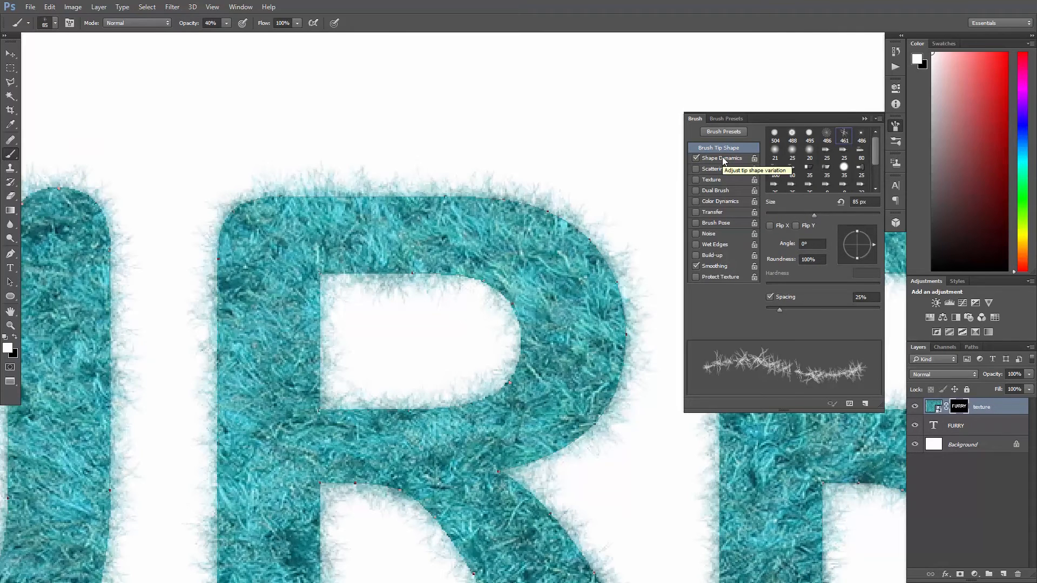
click(719, 158)
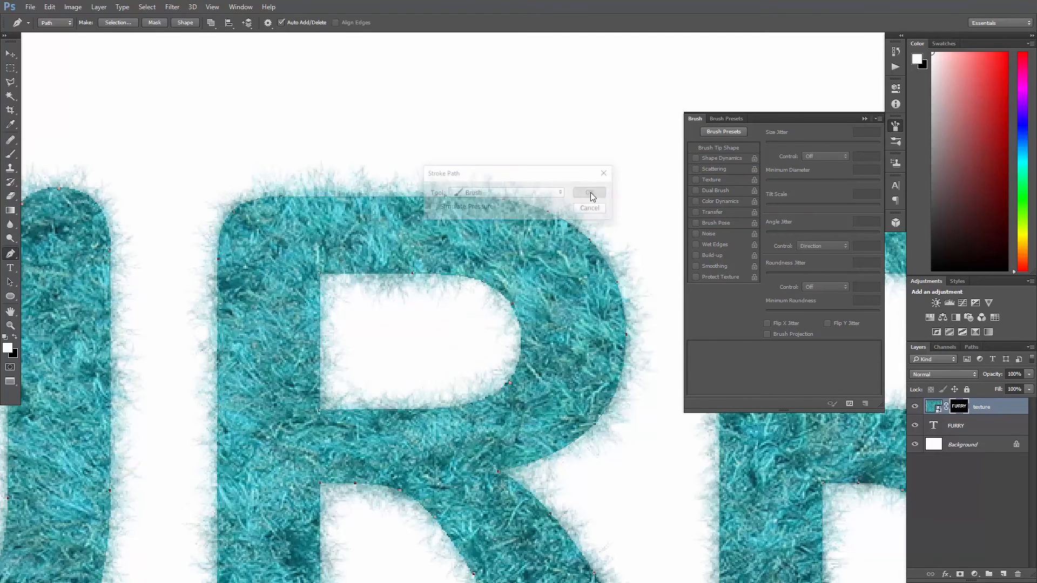
click(589, 192)
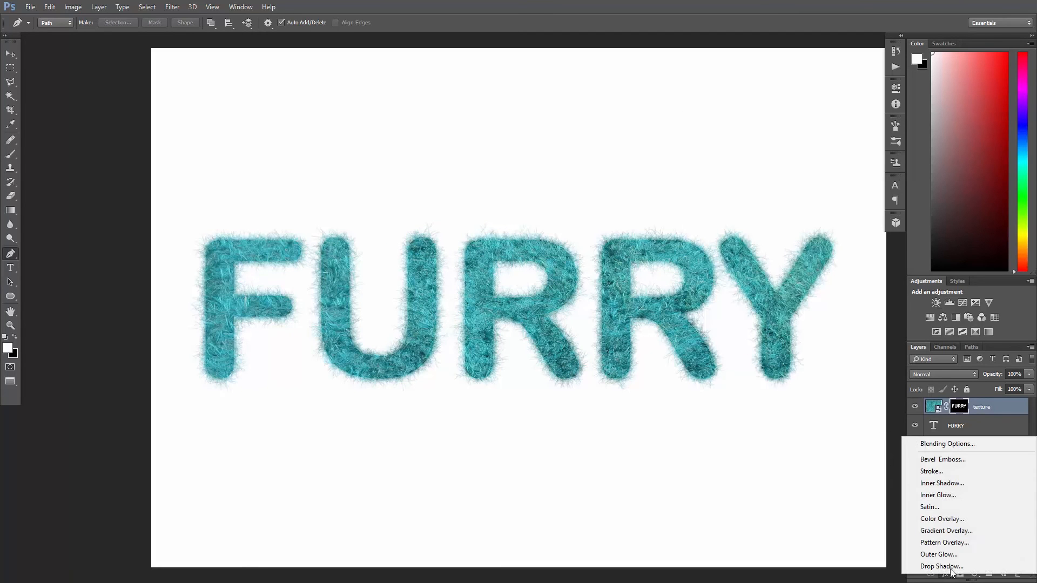
Add a dark teal Inner Shadow layer style to the furry lettering
click(941, 483)
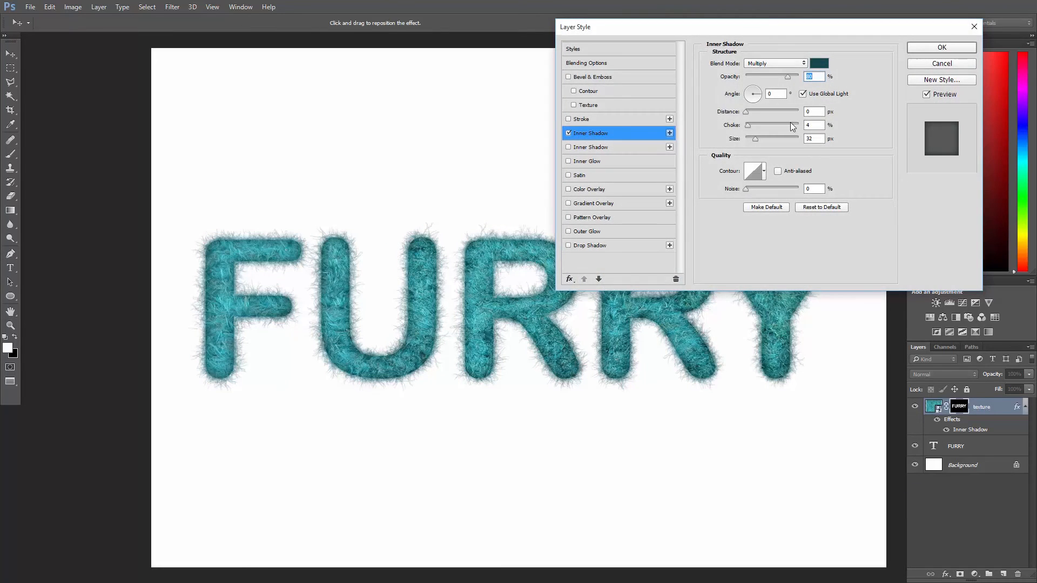
click(941, 47)
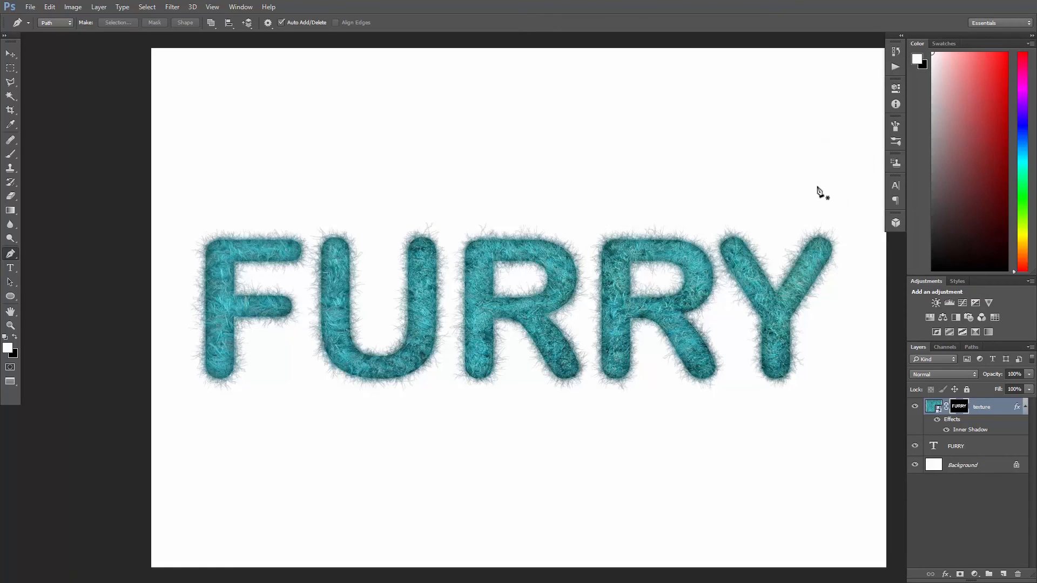